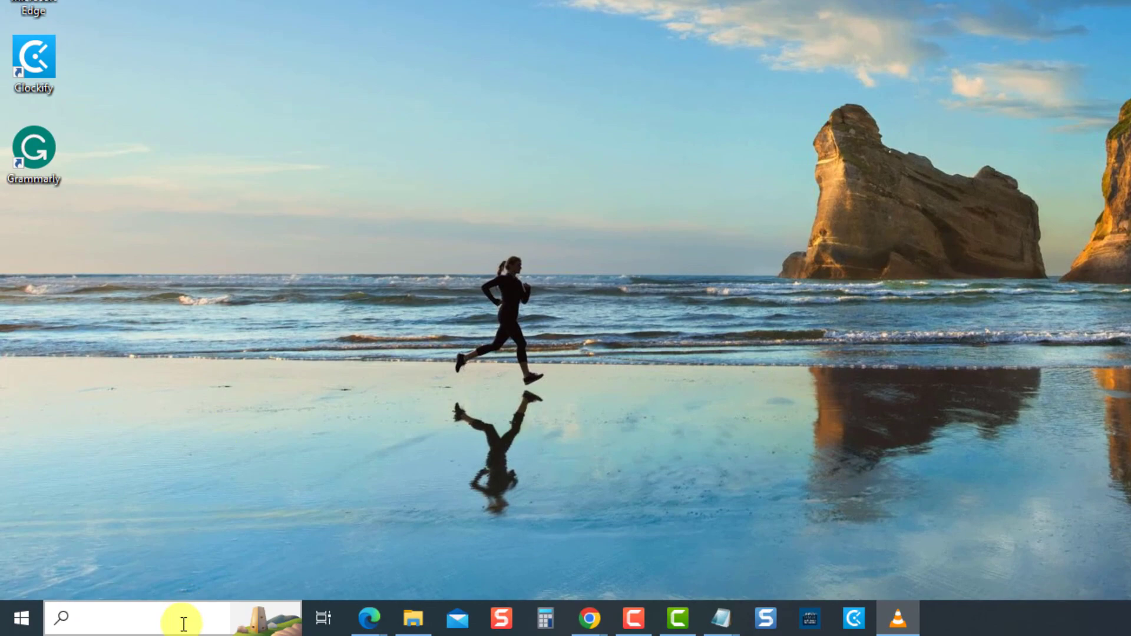
- Launch Microsoft Edge from the taskbar search and open its Settings and more menu
{"action": "type", "text": "Microsoft Edge"}
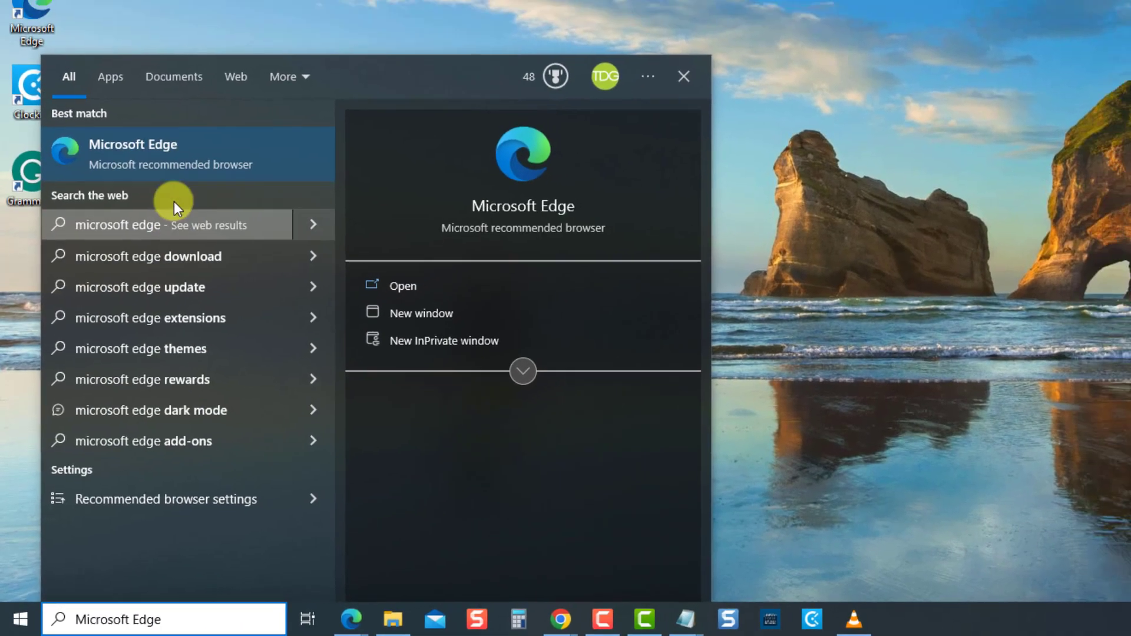
{"action": "left_click", "coordinate": [132, 154]}
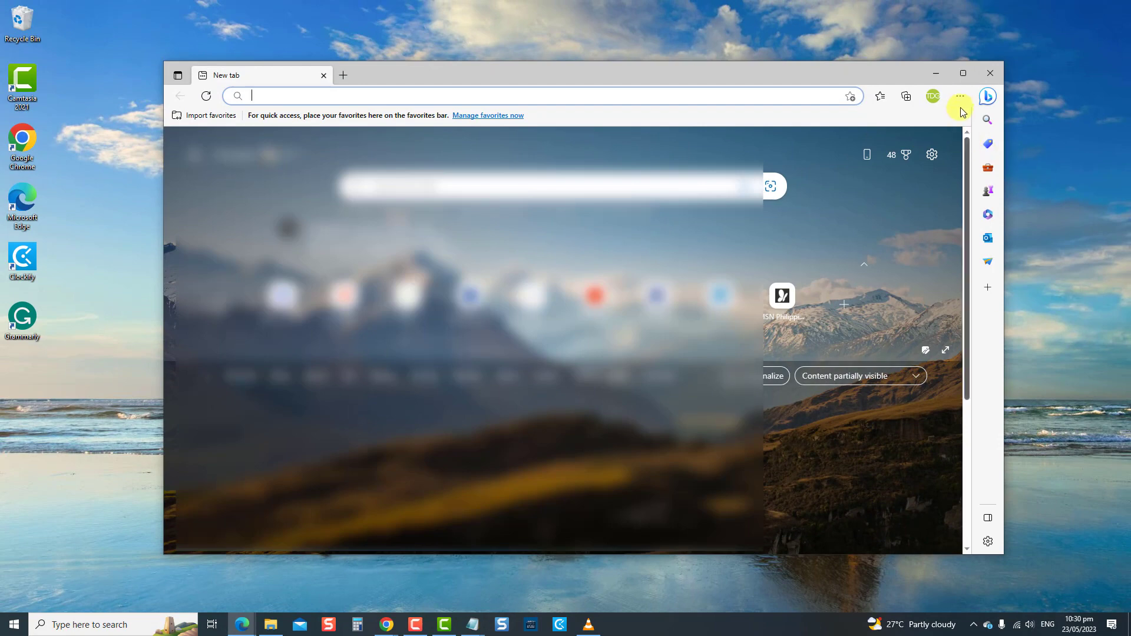
{"action": "left_click", "coordinate": [960, 96]}
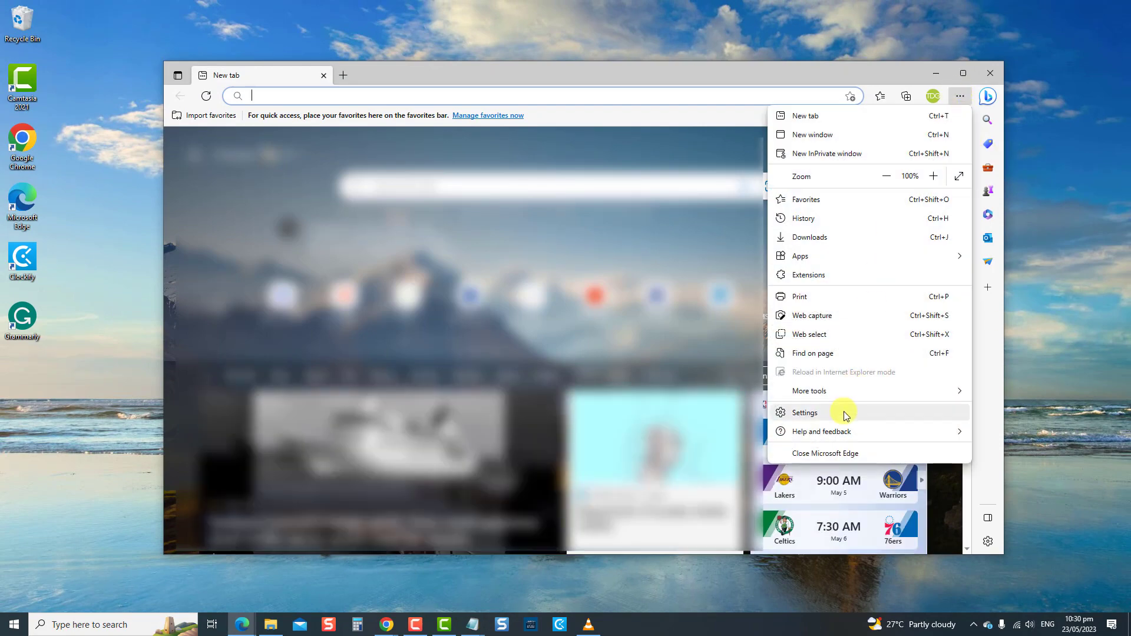
- Turn off 'Continue running background extensions and apps' in Edge's System and performance settings
{"action": "left_click", "coordinate": [804, 412]}
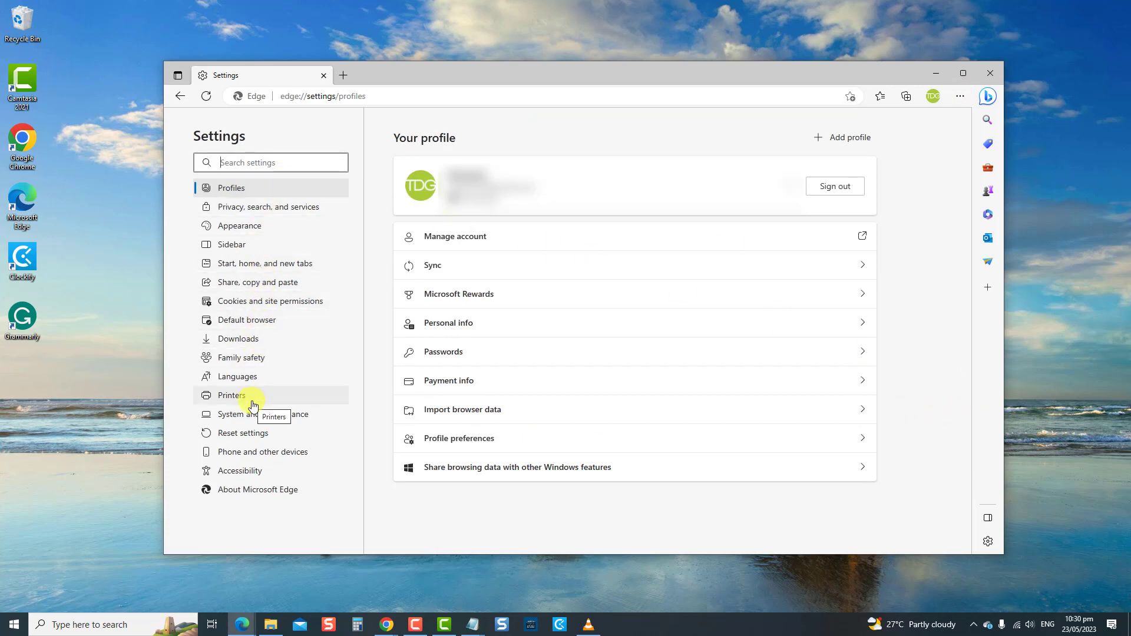
{"action": "left_click", "coordinate": [258, 414]}
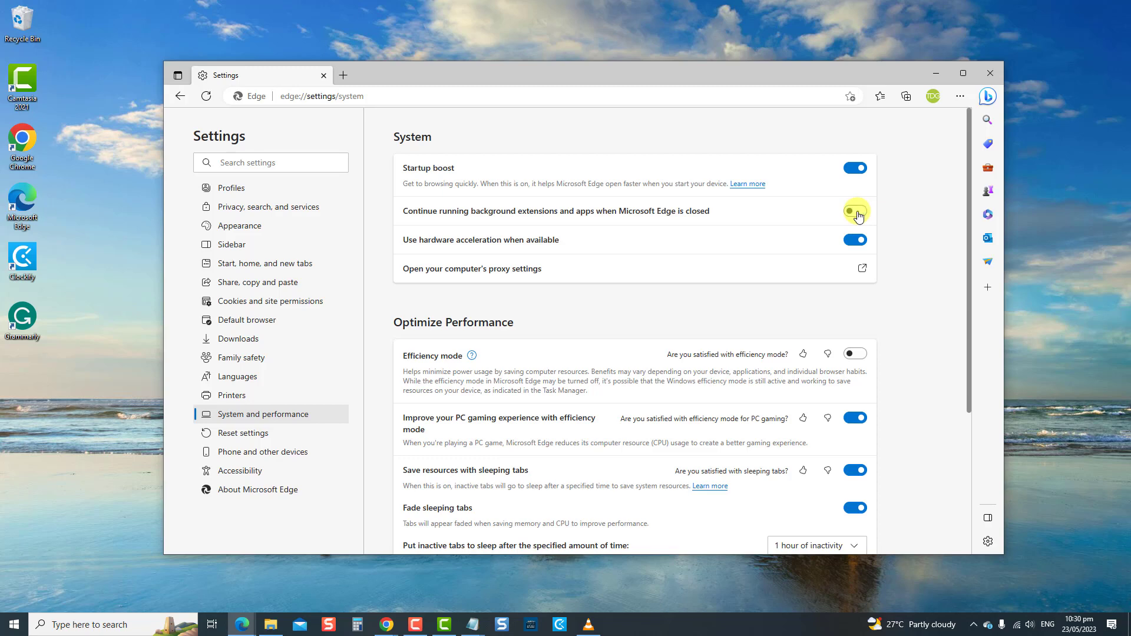
{"action": "left_click", "coordinate": [855, 211]}
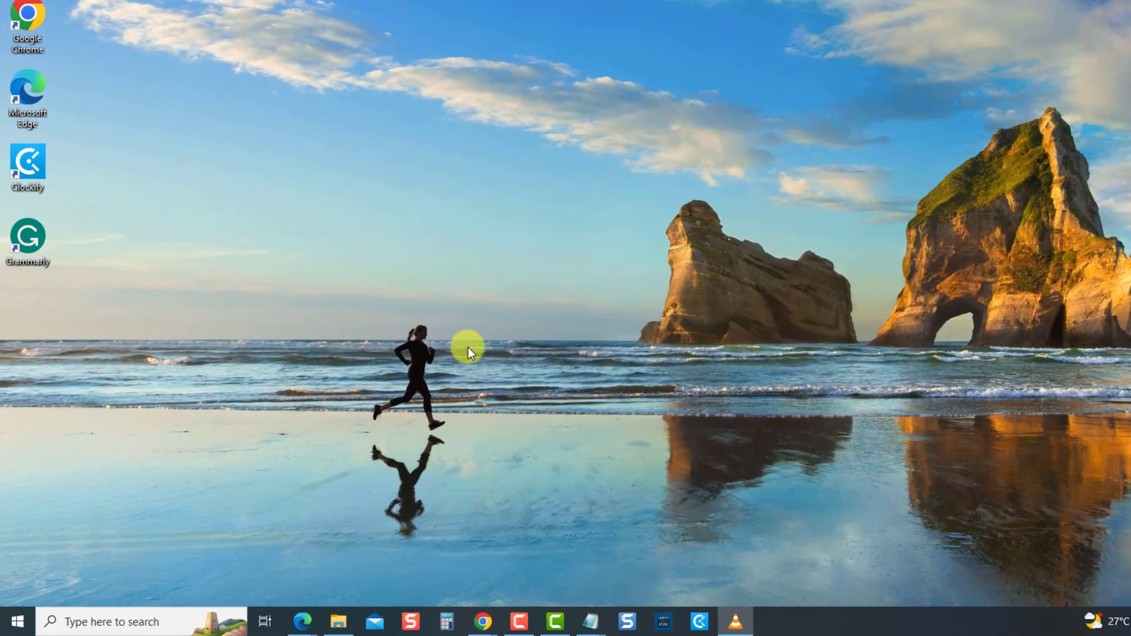
- Open Task Manager from the Start button's right-click menu
{"action": "right_click", "coordinate": [14, 621]}
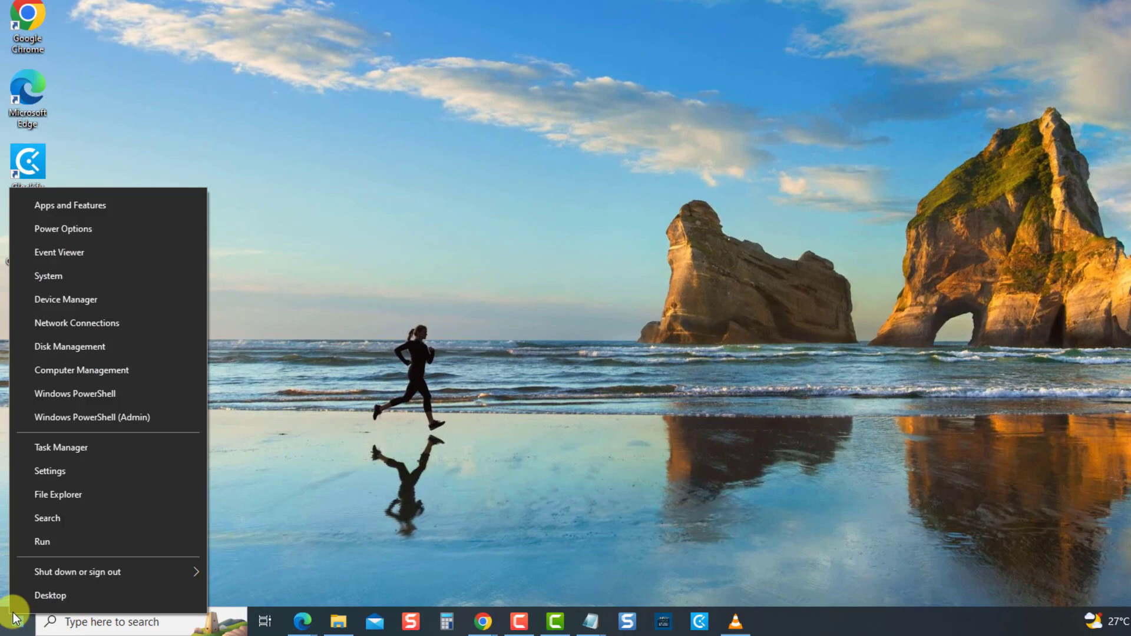
{"action": "left_click", "coordinate": [61, 446]}
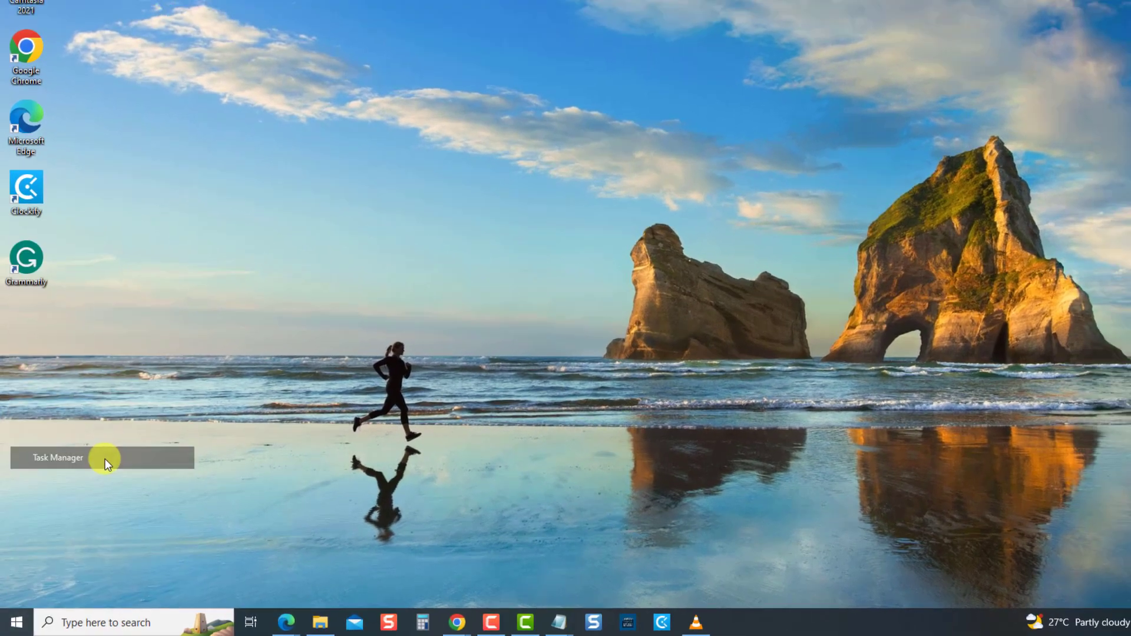
{"action": "left_click", "coordinate": [58, 457]}
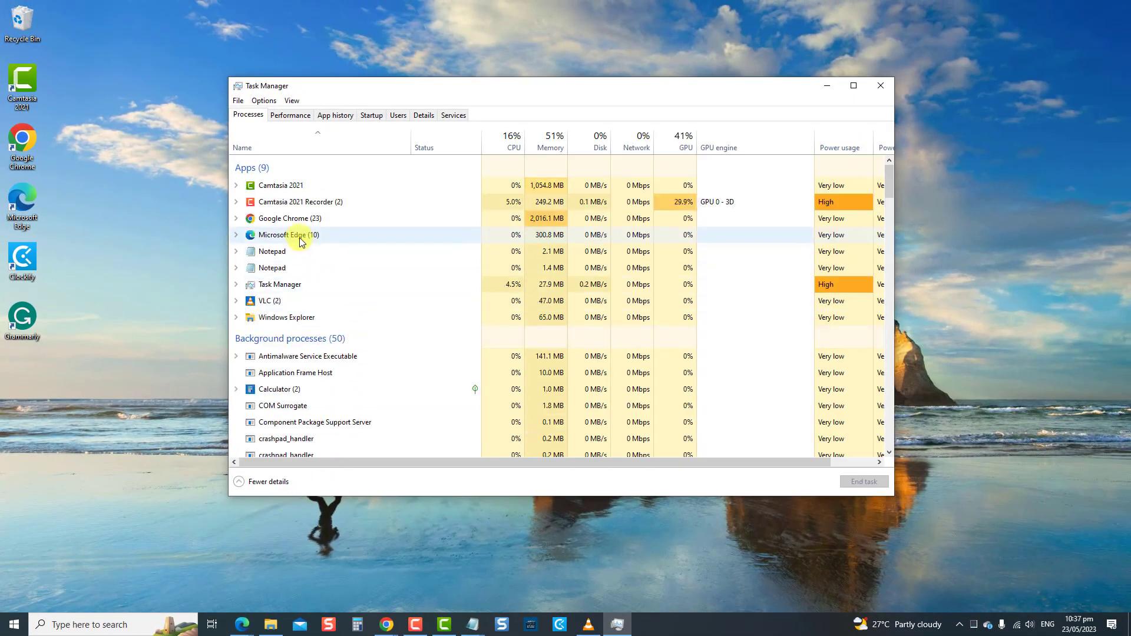
- Select the Microsoft Edge process under Apps in Task Manager
{"action": "left_click", "coordinate": [289, 234]}
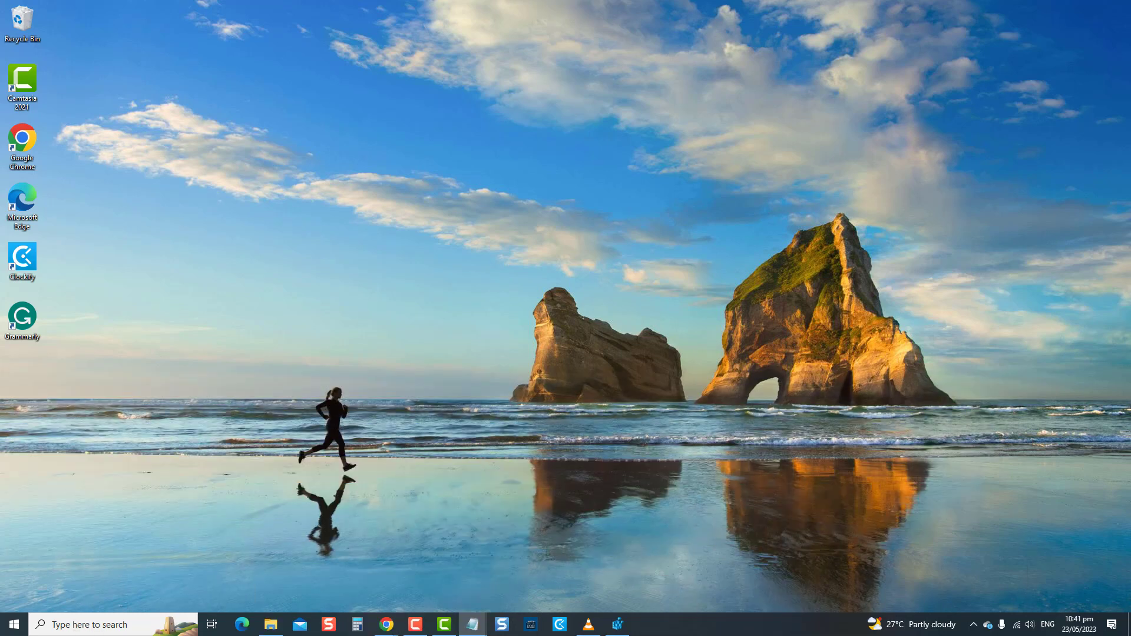
- Launch regedit through the Win+R Run dialog
{"action": "key", "text": "Win+r"}
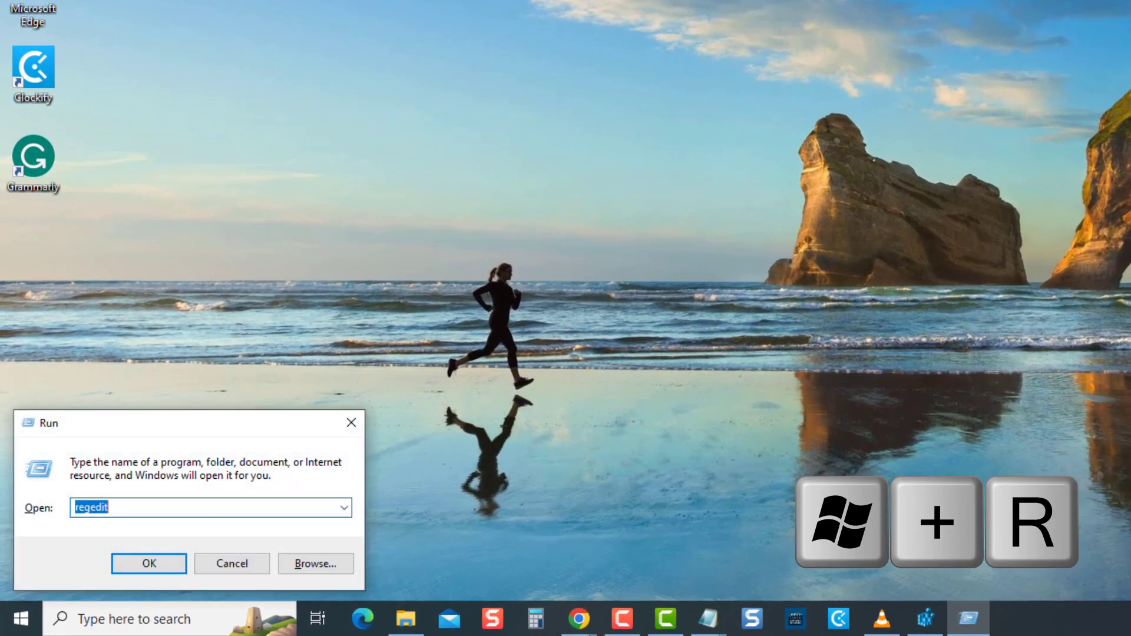
{"action": "type", "text": "rege"}
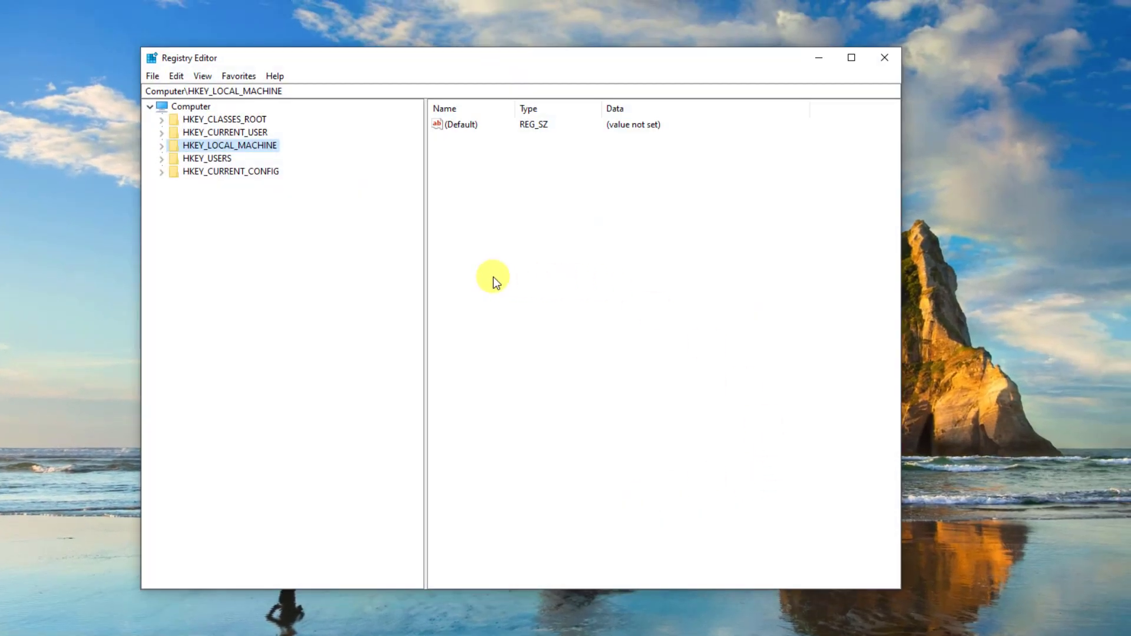
{"action": "mouse_move", "coordinate": [166, 149]}
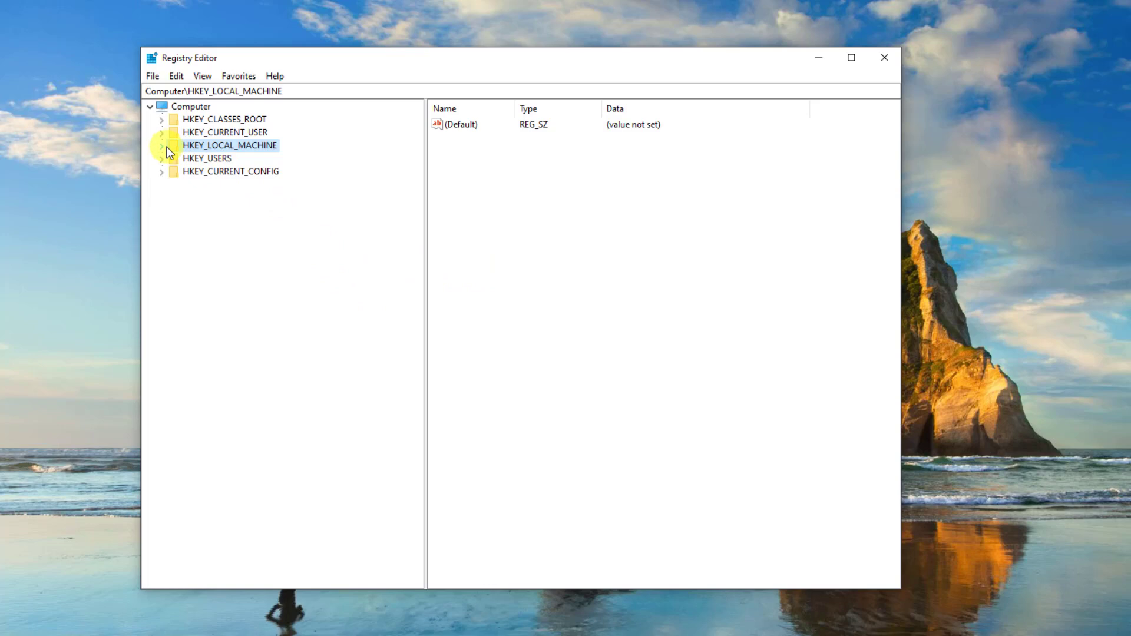
- Add a key under HKEY_LOCAL_MACHINE\SOFTWARE\Policies\Microsoft and rename it MicrosoftEdge
{"action": "left_click", "coordinate": [161, 145]}
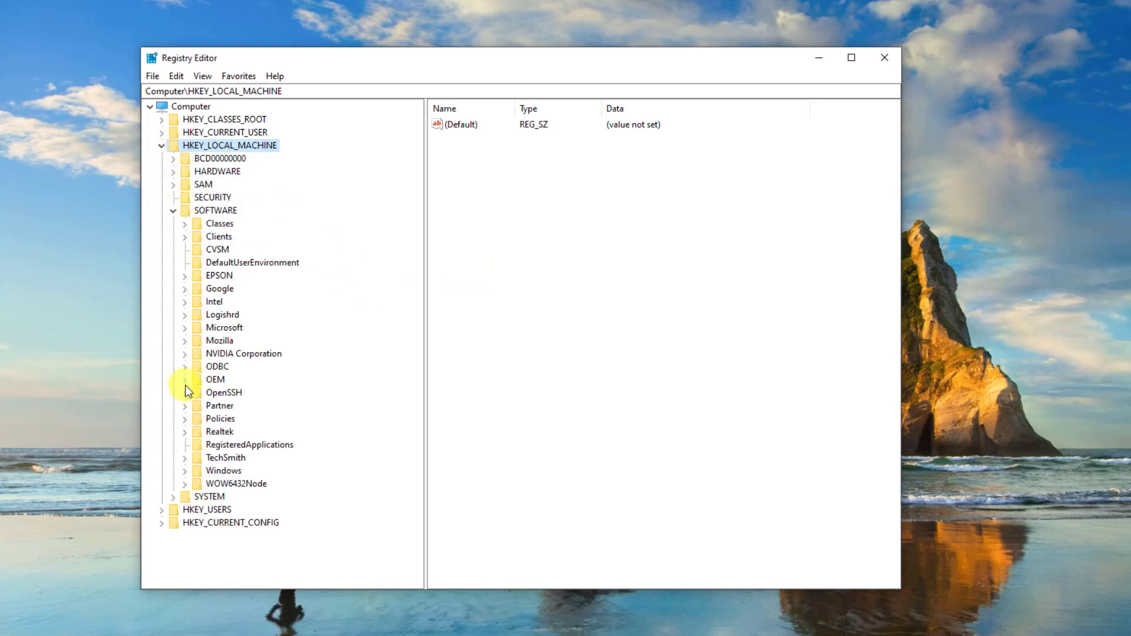
{"action": "left_click", "coordinate": [185, 418]}
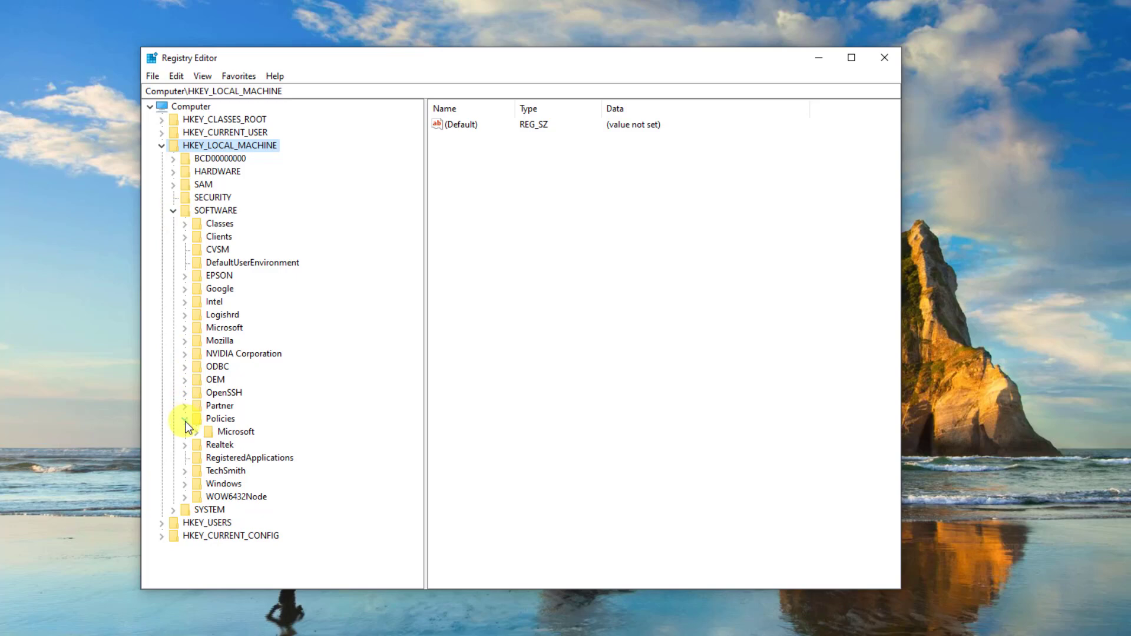
{"action": "left_click", "coordinate": [196, 431]}
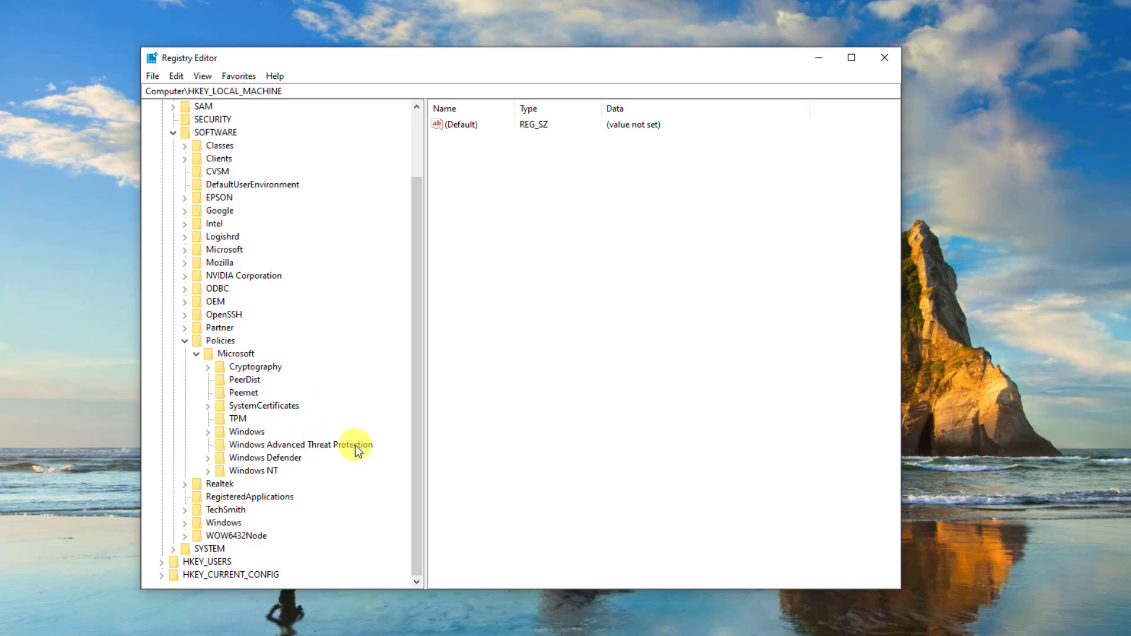
{"action": "mouse_move", "coordinate": [235, 354]}
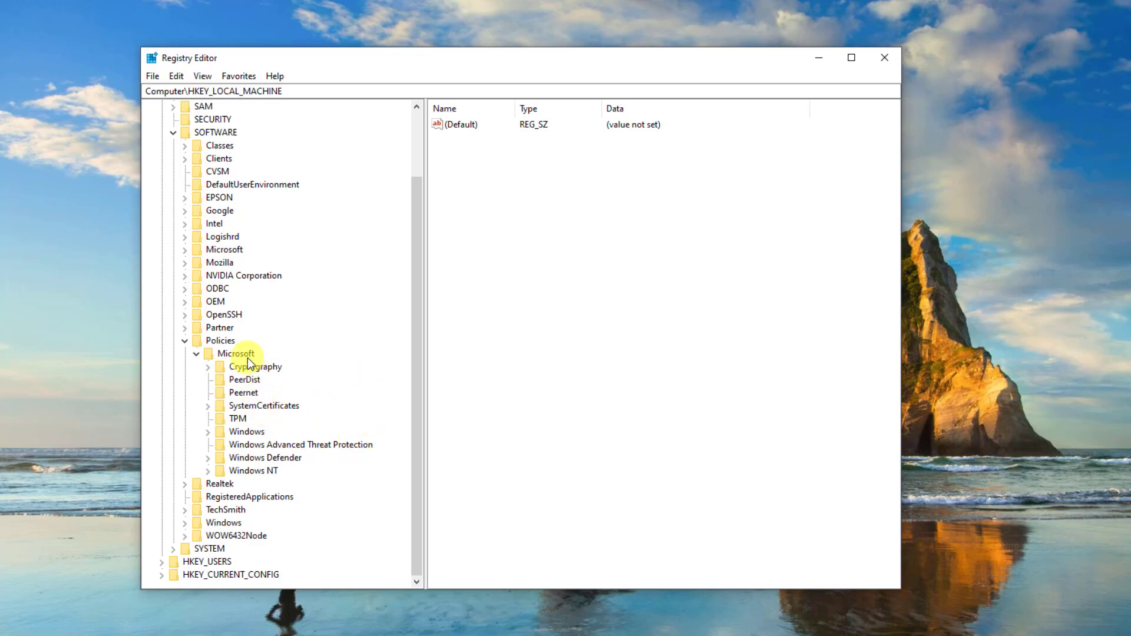
{"action": "right_click", "coordinate": [236, 353]}
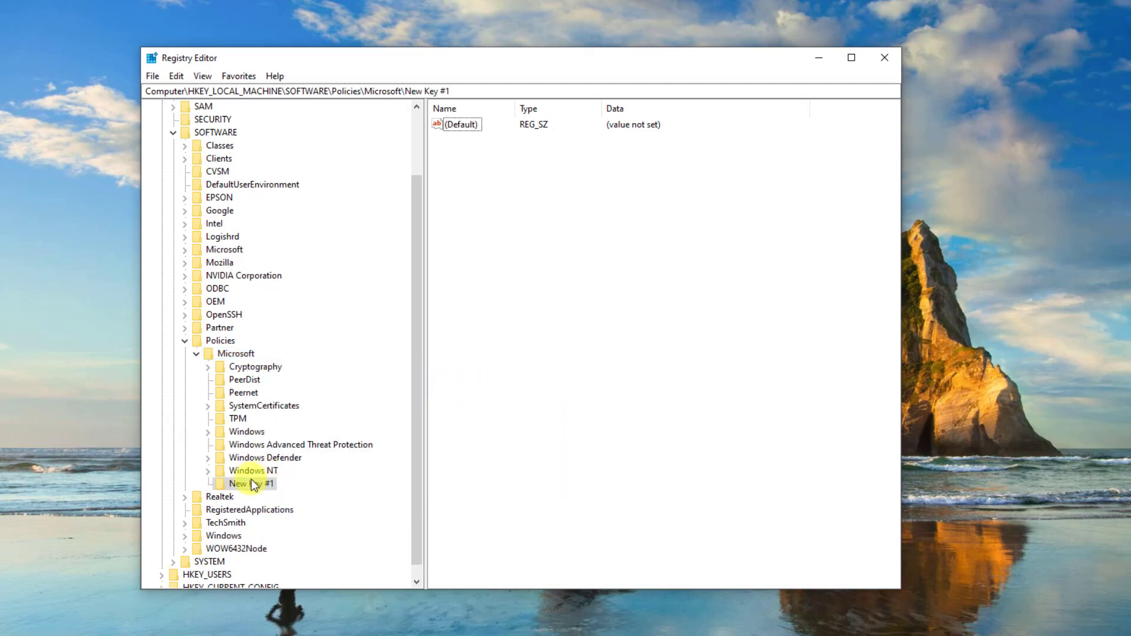
{"action": "right_click", "coordinate": [252, 482]}
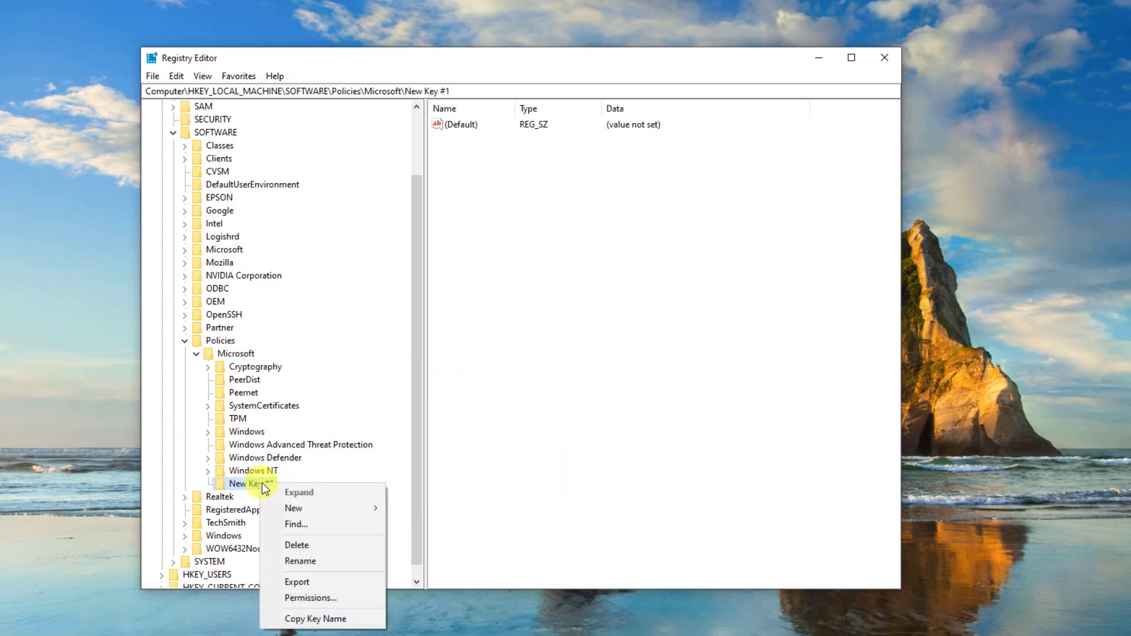
{"action": "left_click", "coordinate": [300, 562]}
{"action": "type", "text": "MicrosoftEdge"}
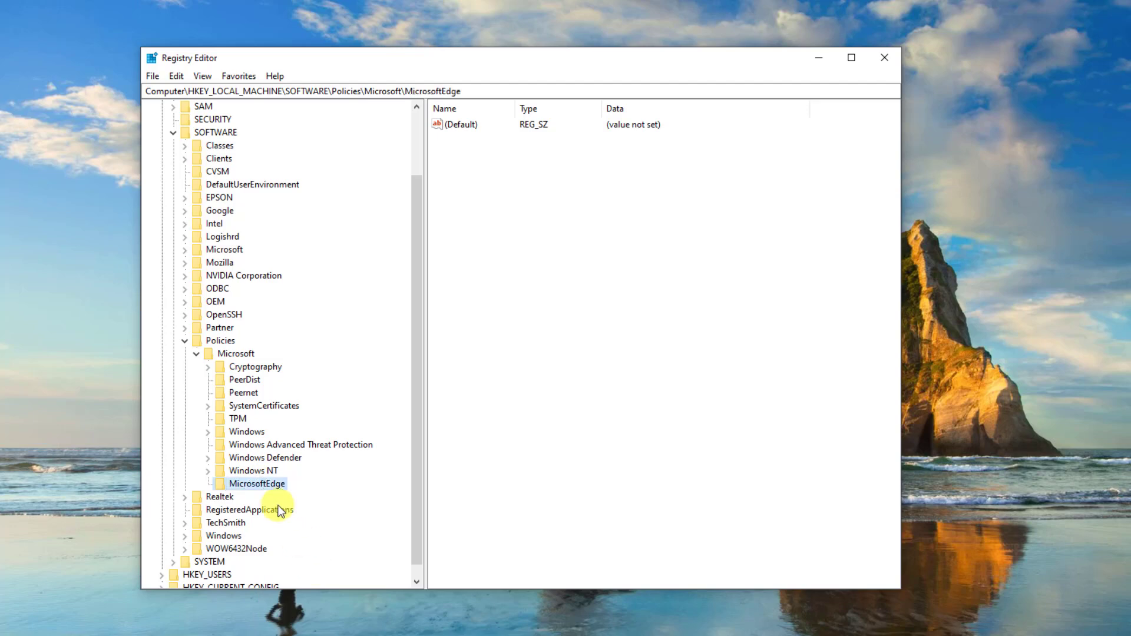
- Add a 32-bit DWORD AllowPrelaunch with data 0 to MicrosoftEdge, then close Registry Editor
{"action": "right_click", "coordinate": [611, 361]}
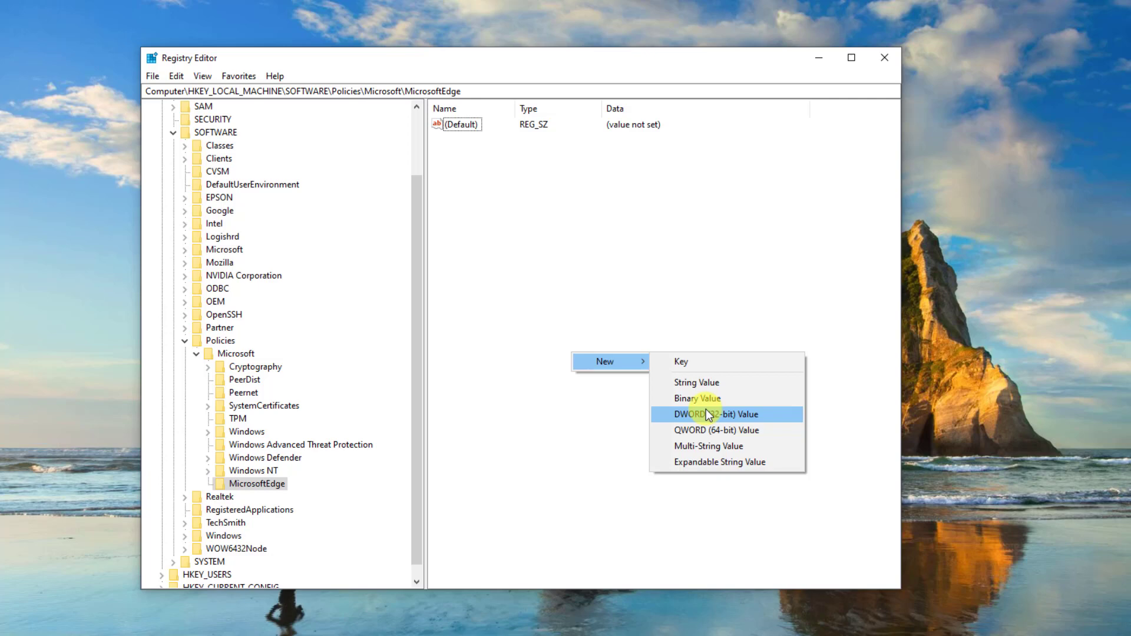
{"action": "left_click", "coordinate": [716, 414]}
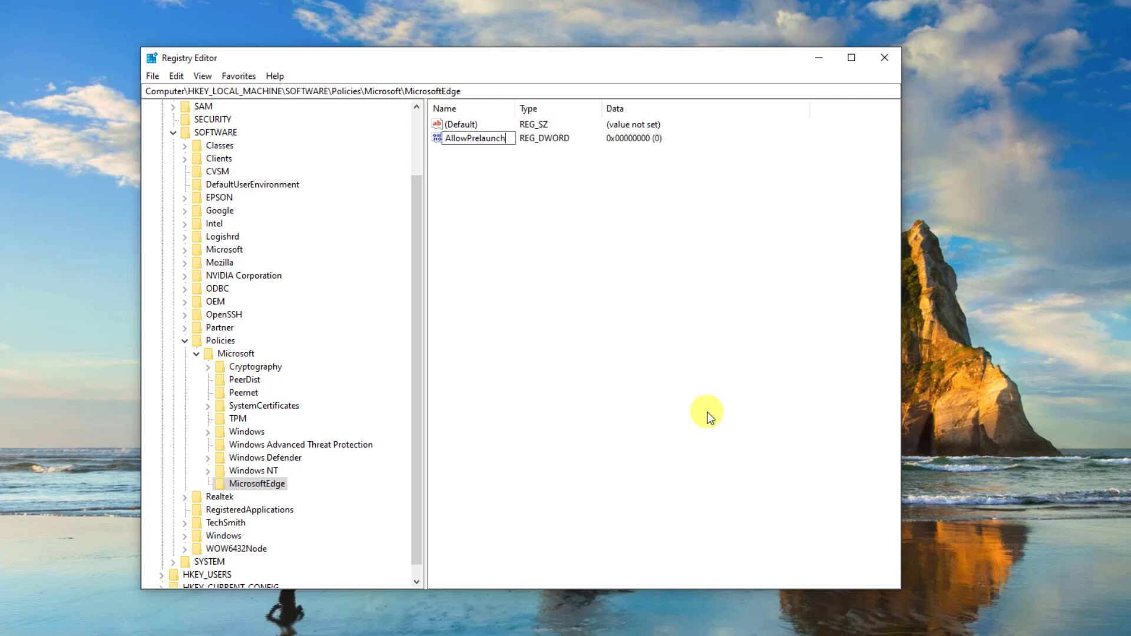
{"action": "left_click", "coordinate": [474, 138]}
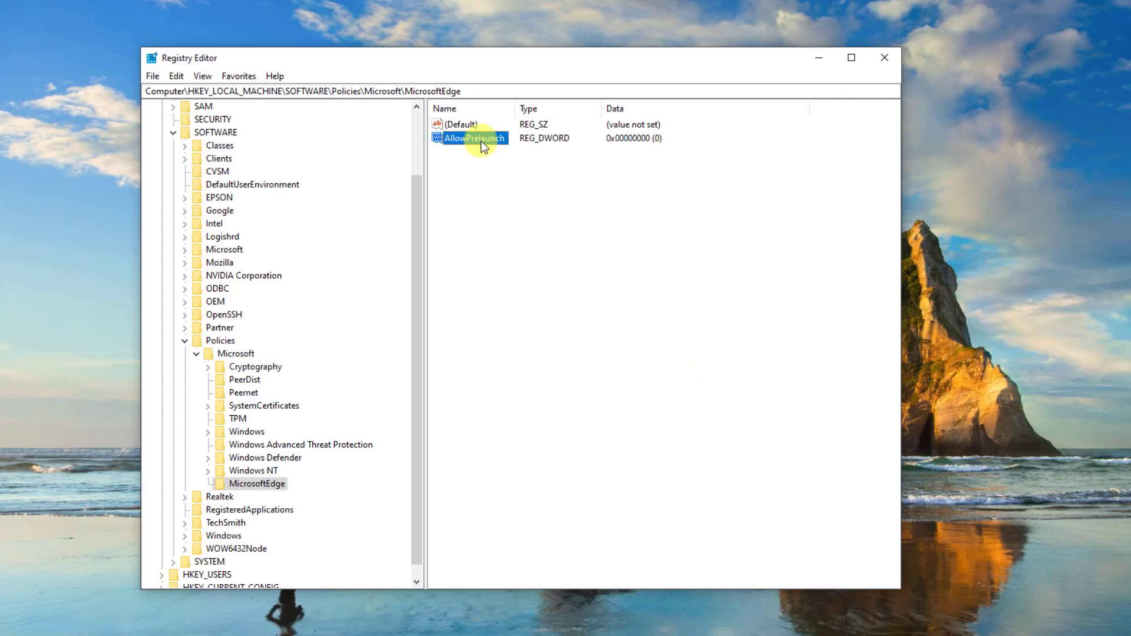
{"action": "double_click", "coordinate": [472, 138]}
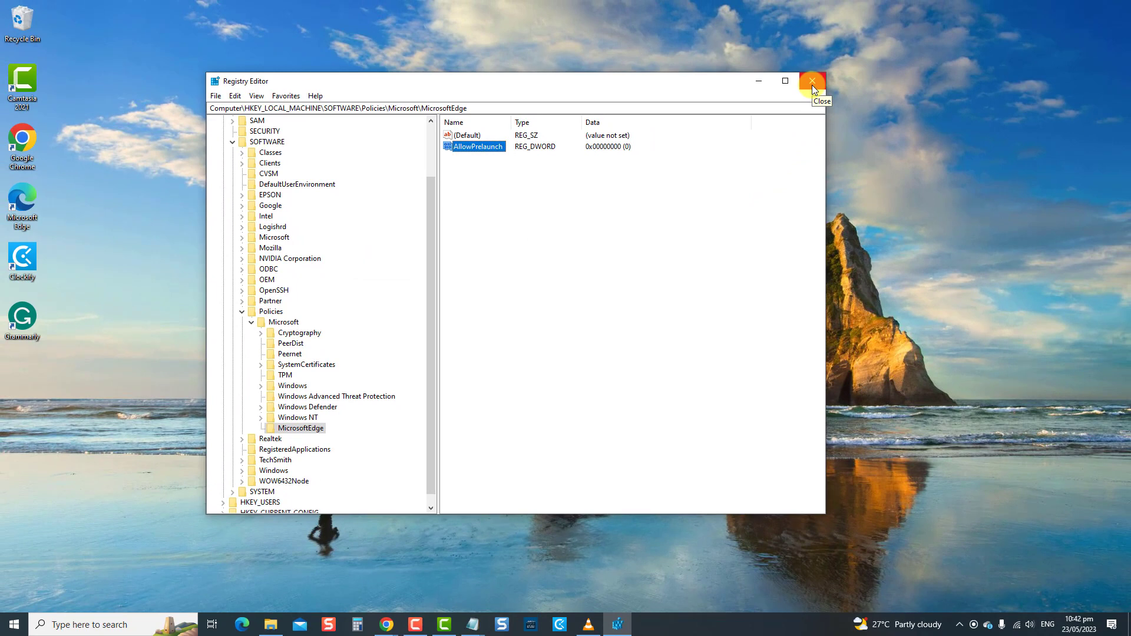
{"action": "left_click", "coordinate": [813, 80]}
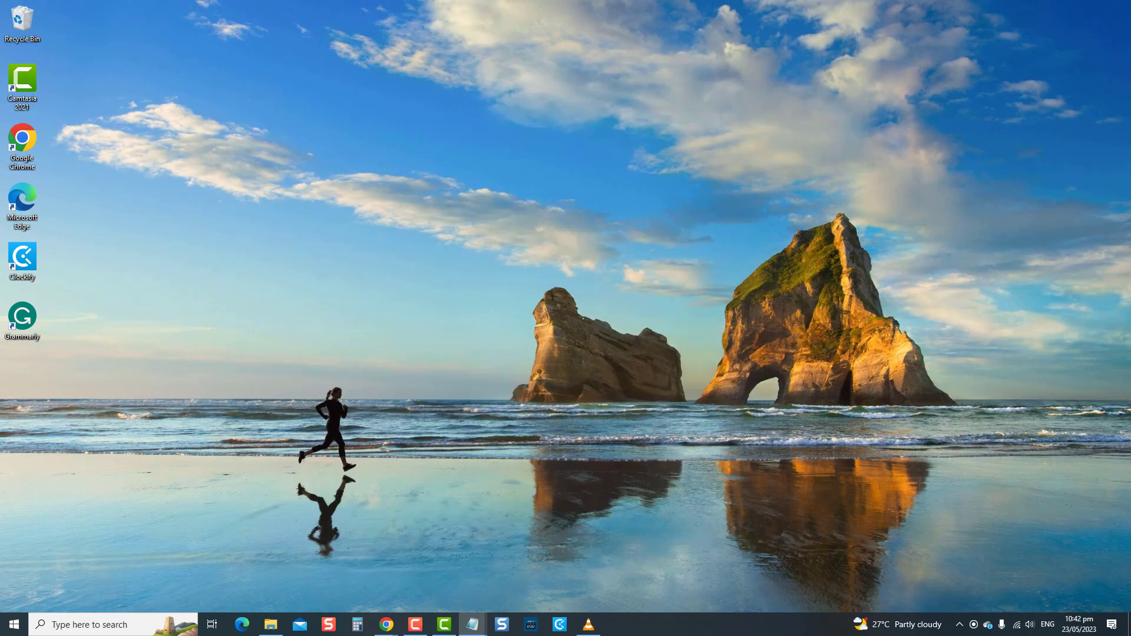